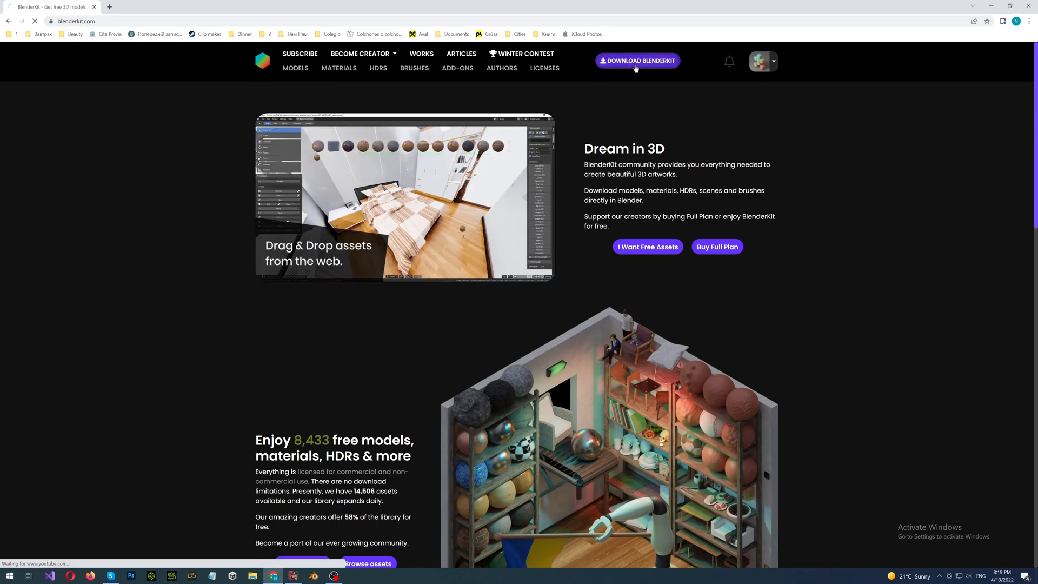
# Download the BlenderKit add-on zip from blenderkit.com.
pyautogui.click(638, 60)
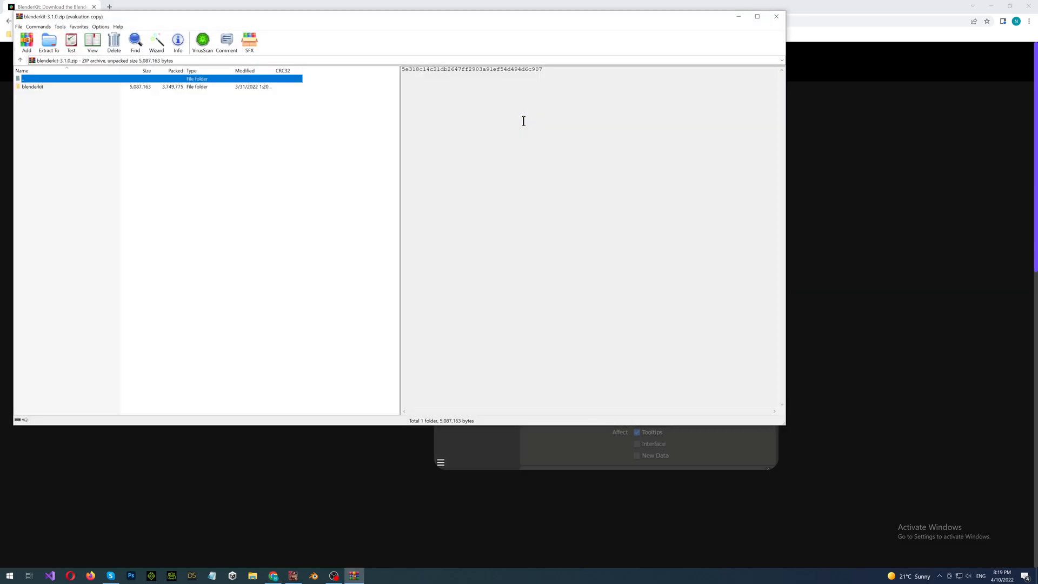
# Close the WinRAR view of blenderkit-3.1.0.zip.
pyautogui.click(775, 17)
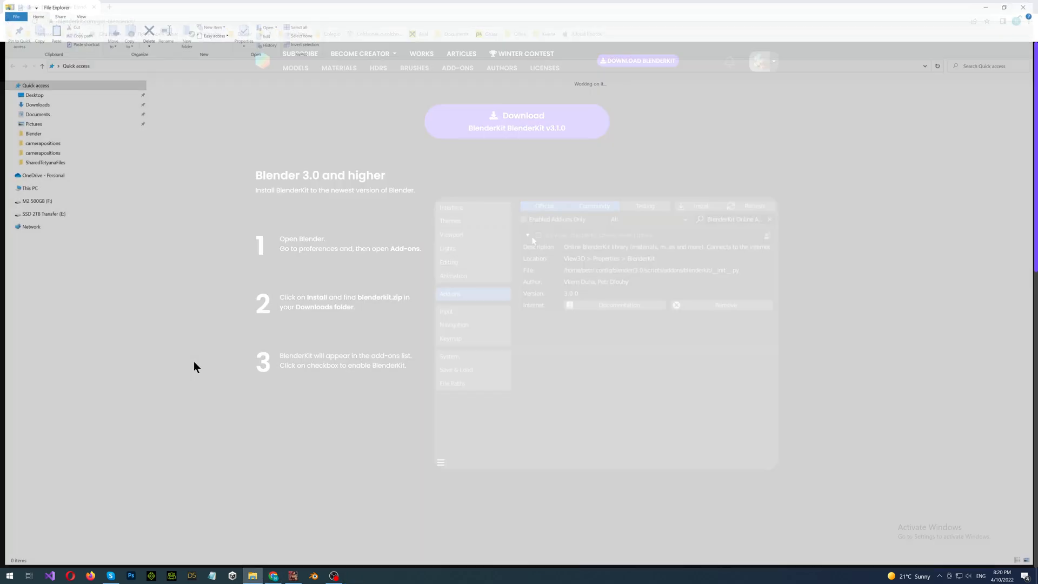
# Navigate to the Desktop's Downloads folder holding blenderkit-3.1.0.zip.
pyautogui.click(30, 93)
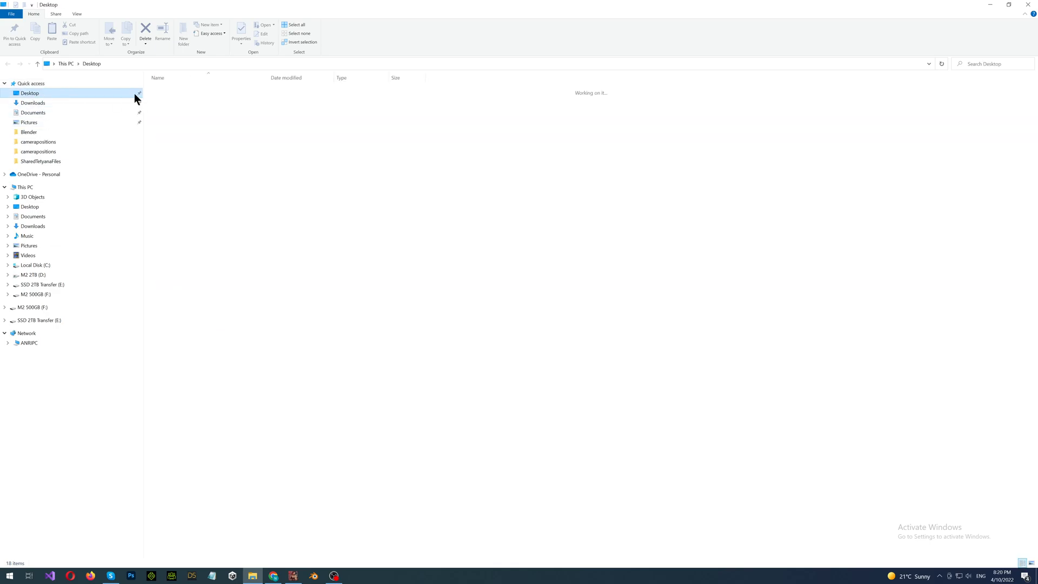
pyautogui.click(33, 103)
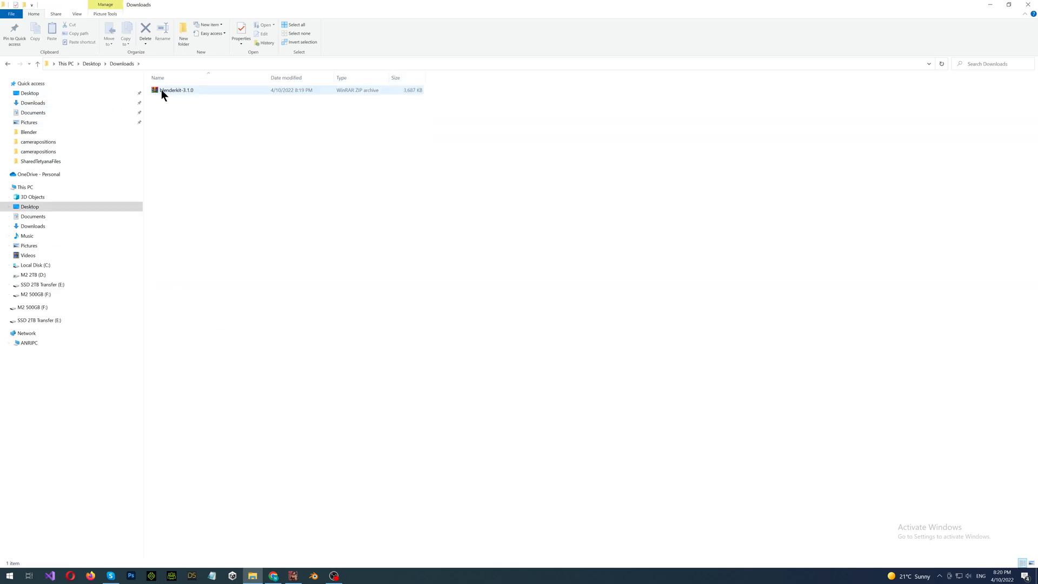
pyautogui.moveTo(199, 94)
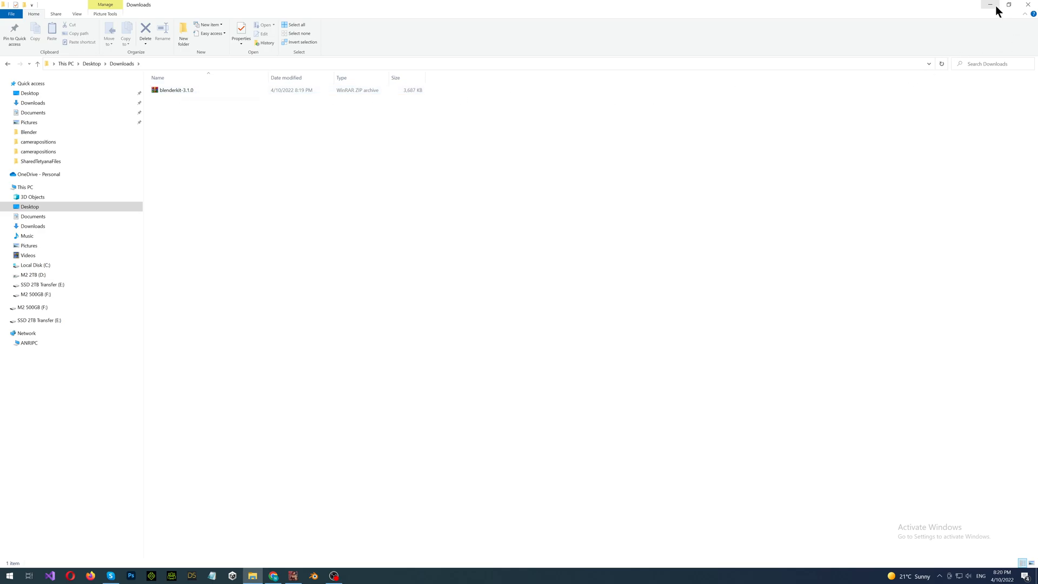
# Switch to Blender and bring up Preferences via the Edit menu.
pyautogui.click(314, 574)
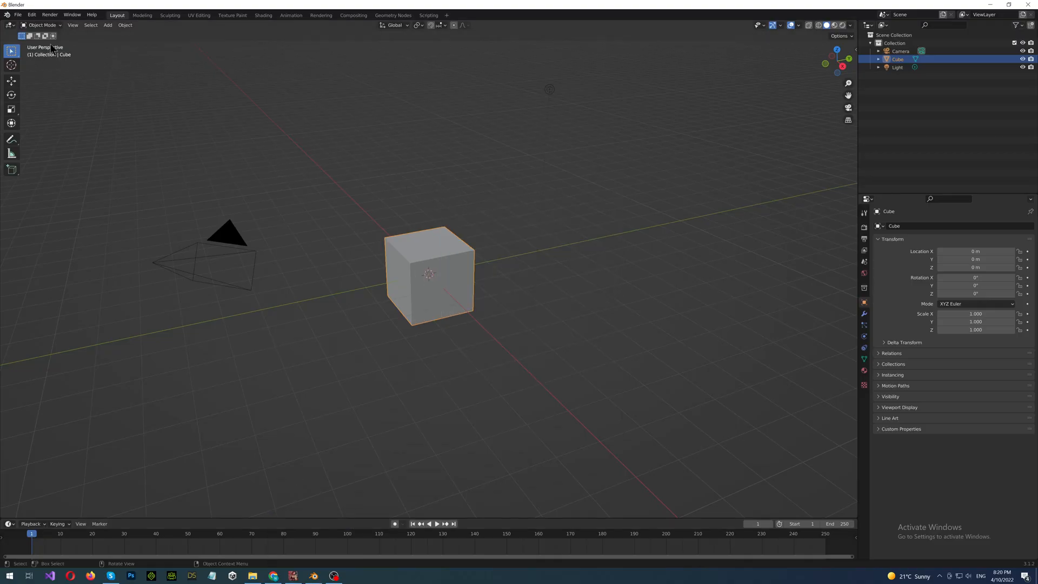
pyautogui.click(31, 14)
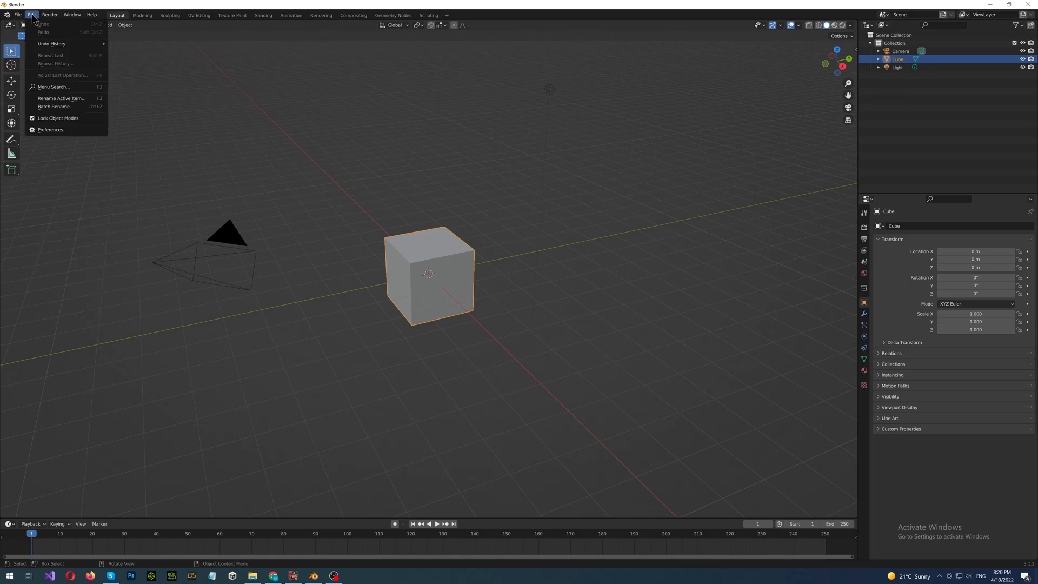
pyautogui.moveTo(52, 130)
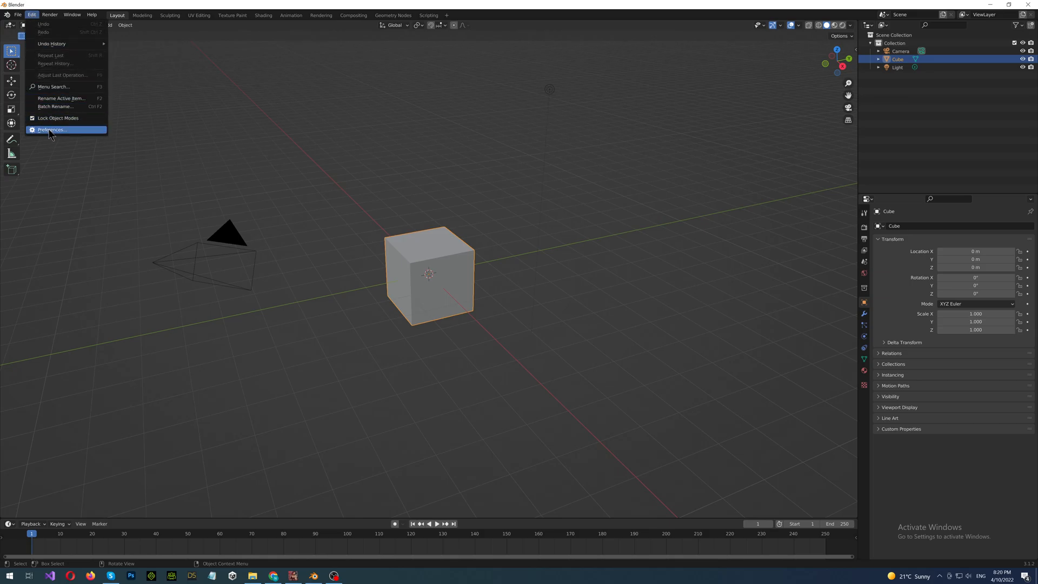
pyautogui.click(51, 129)
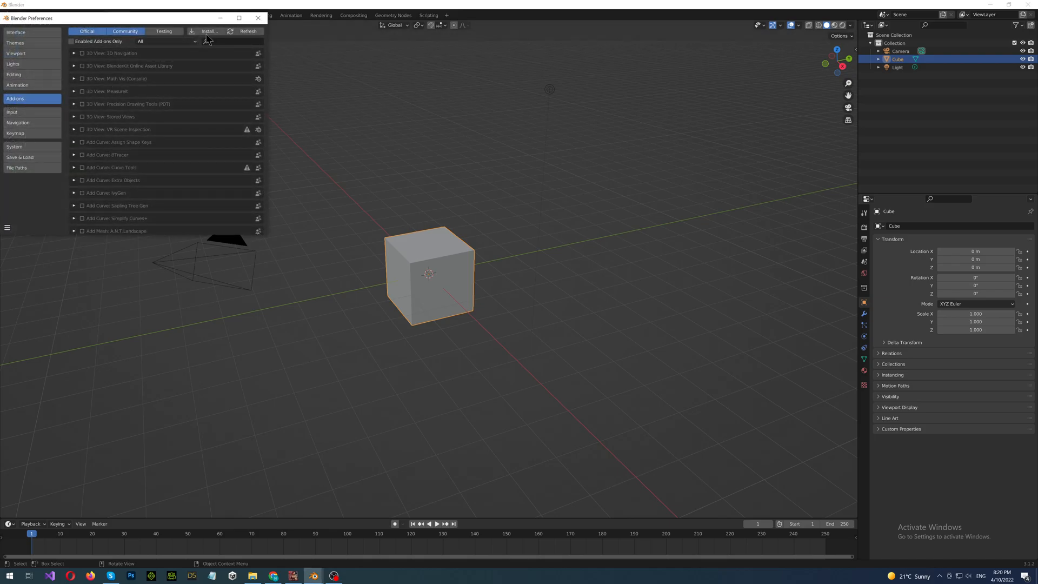
# Install blenderkit-3.1.0.zip from Downloads as a Blender add-on.
pyautogui.click(208, 31)
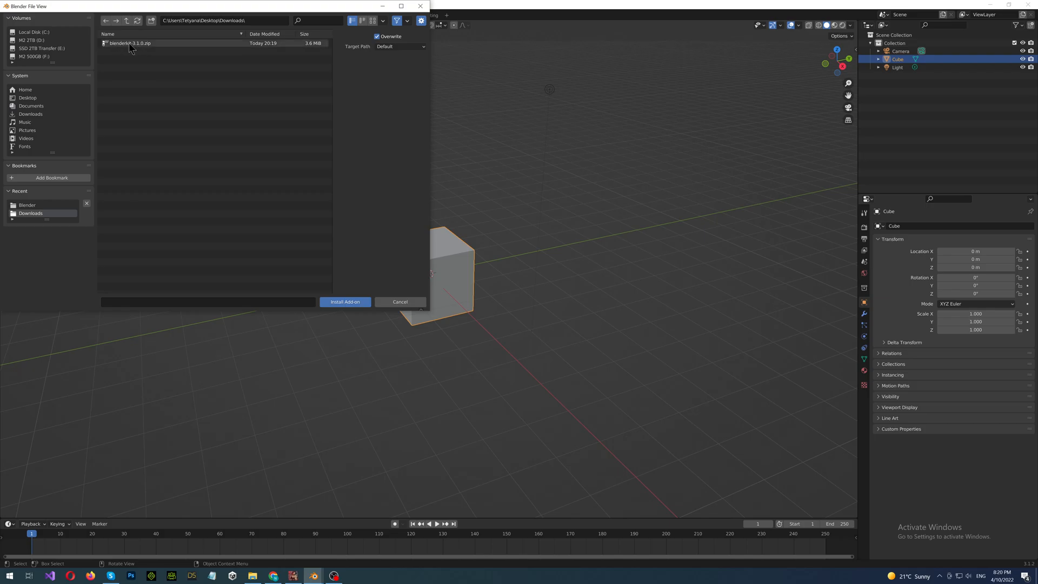
pyautogui.click(132, 43)
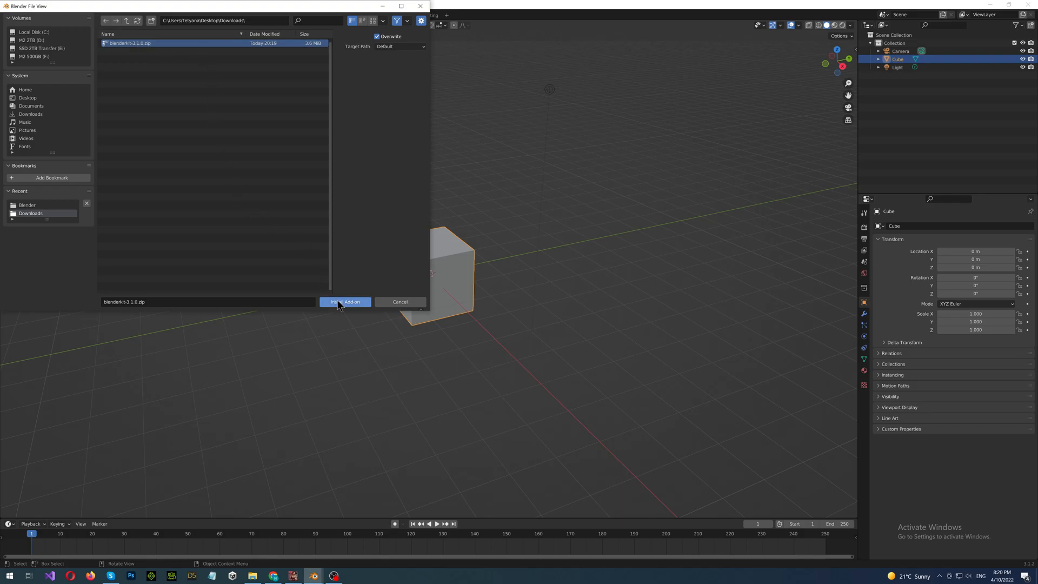
pyautogui.click(344, 302)
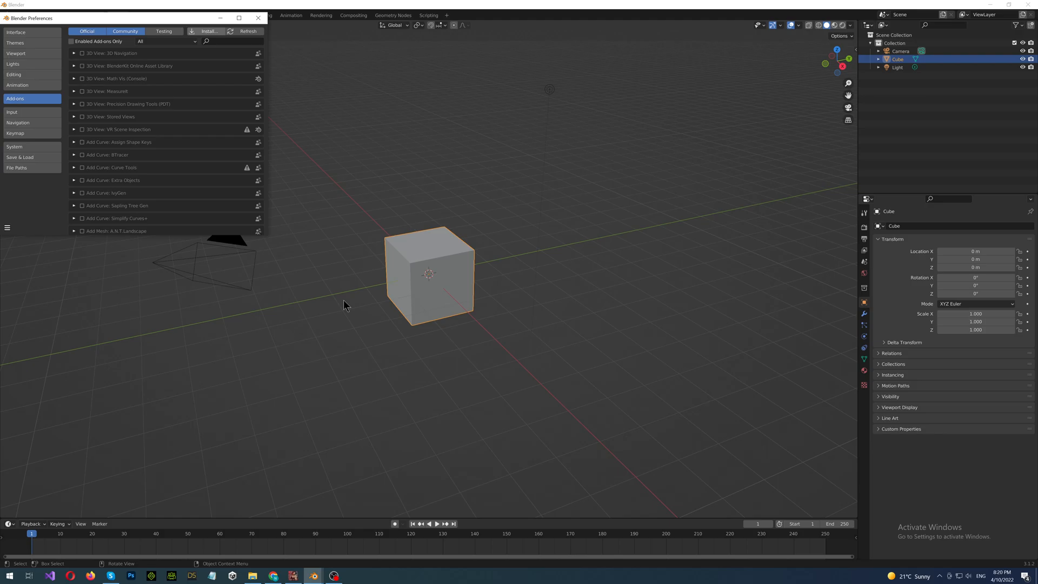
pyautogui.moveTo(176, 102)
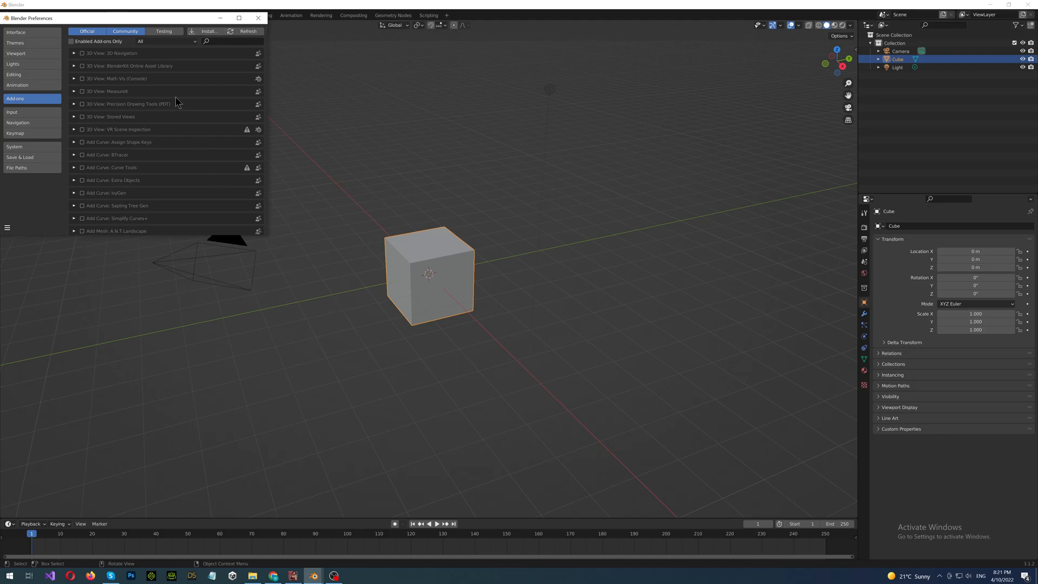
pyautogui.moveTo(134, 65)
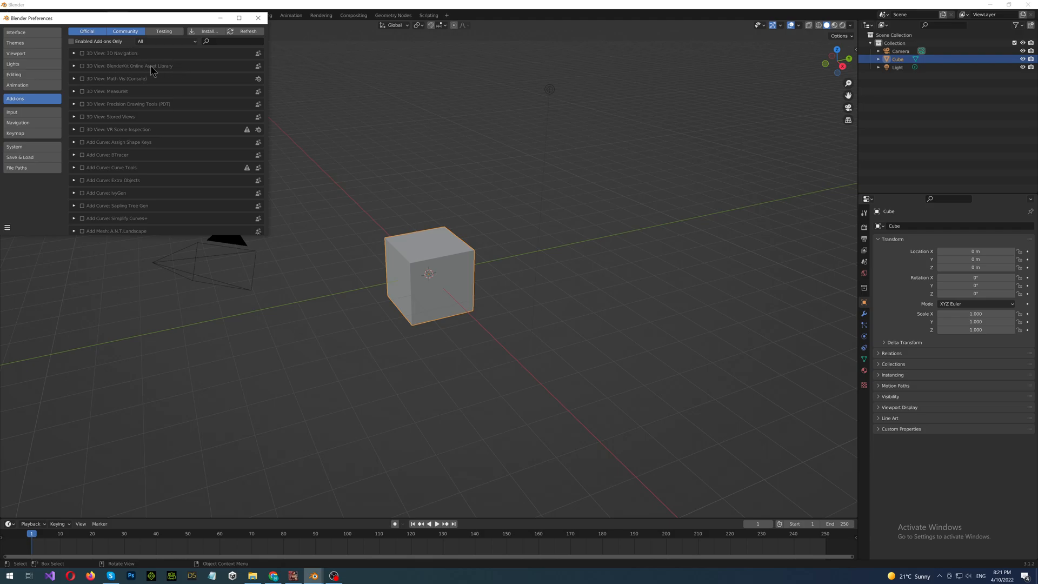
pyautogui.moveTo(147, 72)
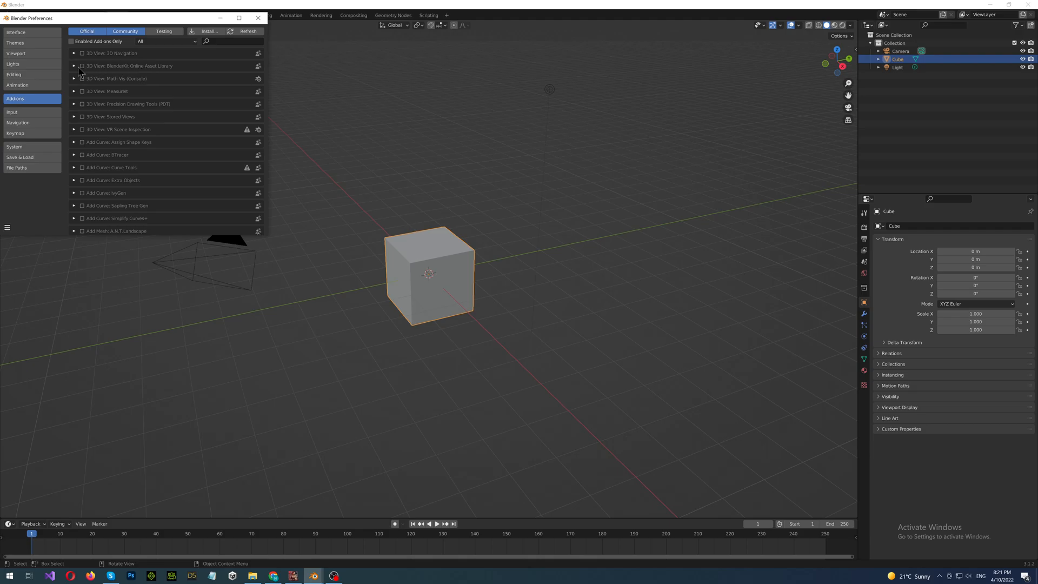
# Expand the BlenderKit Online Asset Library entry to show its 3.1.0 details.
pyautogui.click(75, 66)
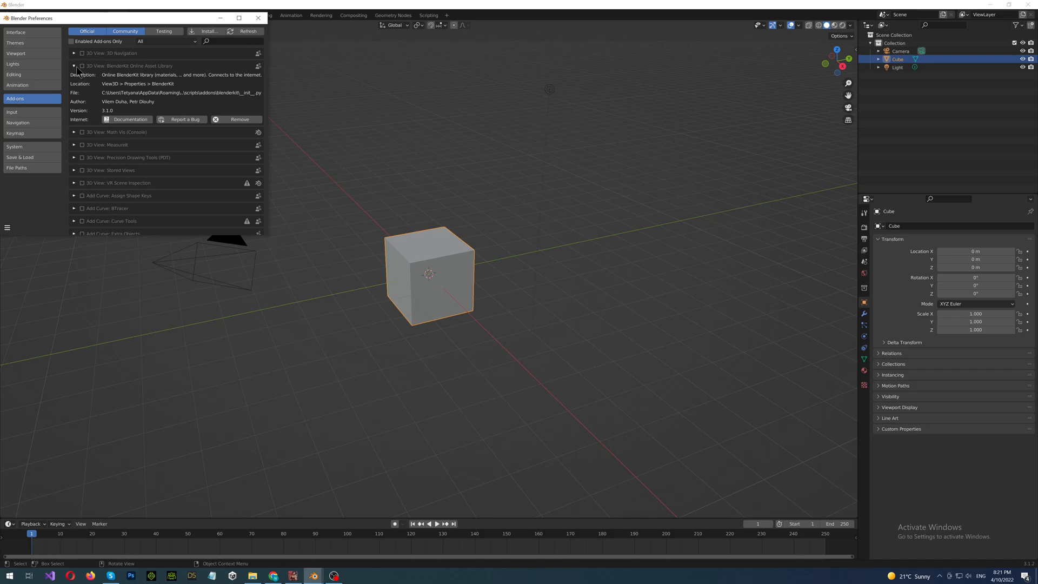
pyautogui.moveTo(76, 69)
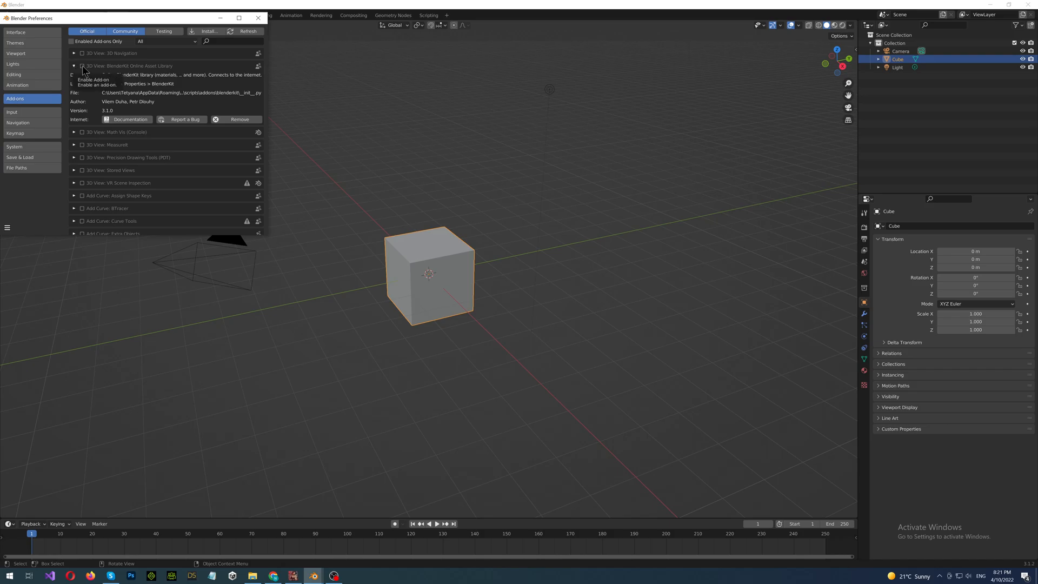
pyautogui.moveTo(84, 74)
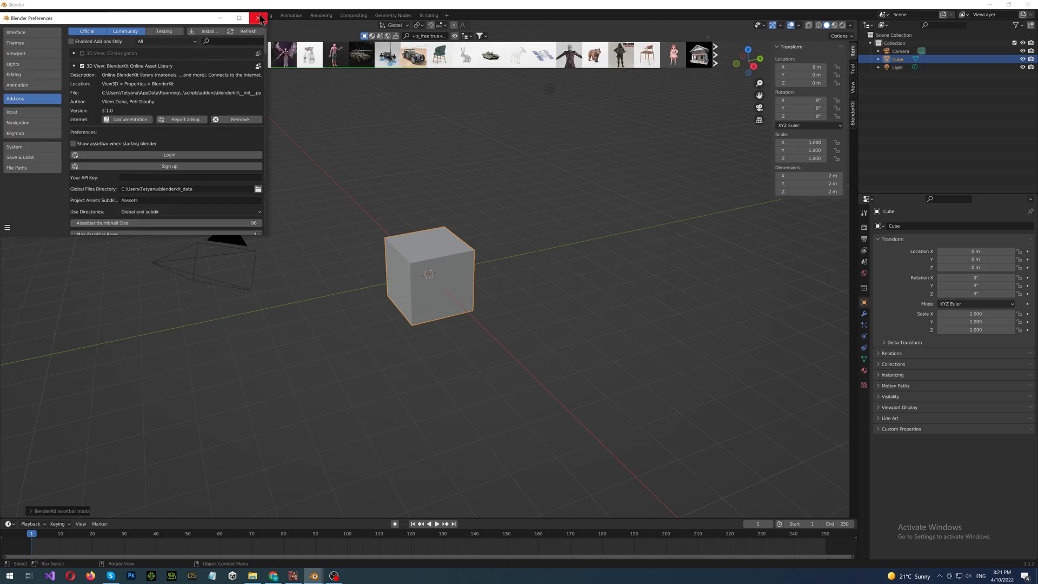
# Close Preferences, browse BlenderKit categories and select the default Cube.
pyautogui.click(258, 18)
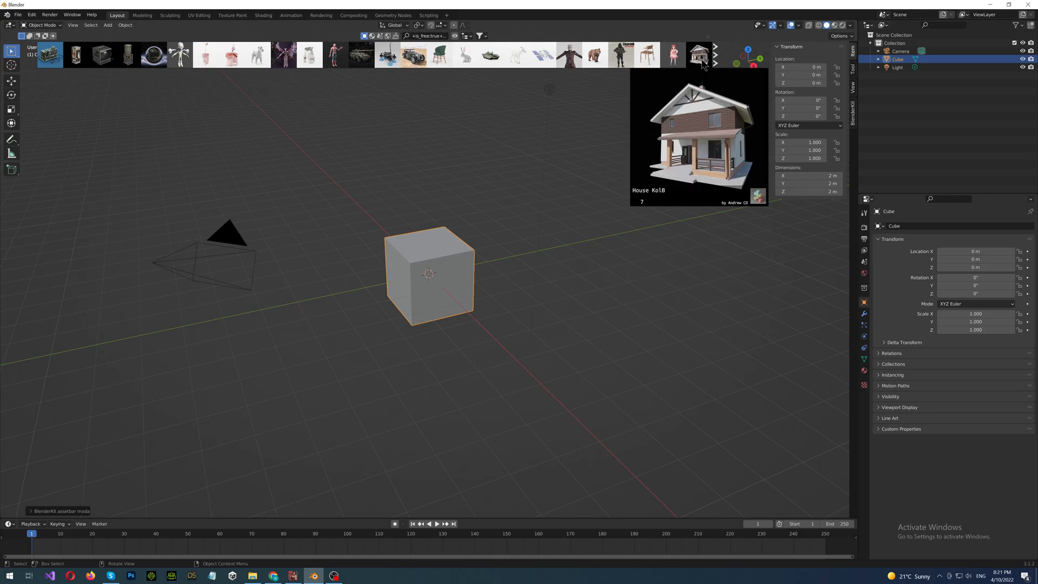
pyautogui.moveTo(667, 111)
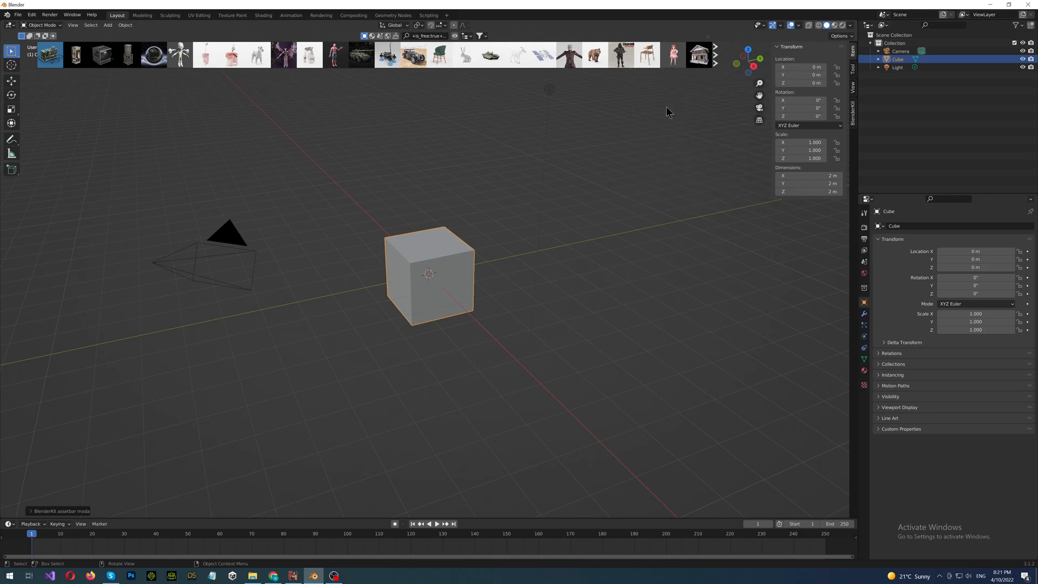
pyautogui.moveTo(471, 40)
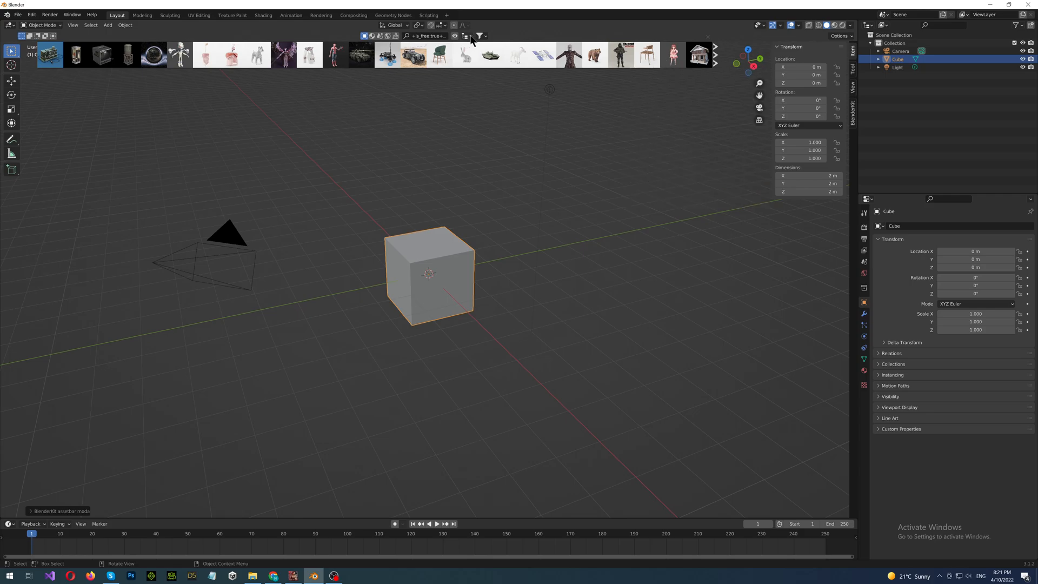
pyautogui.click(466, 36)
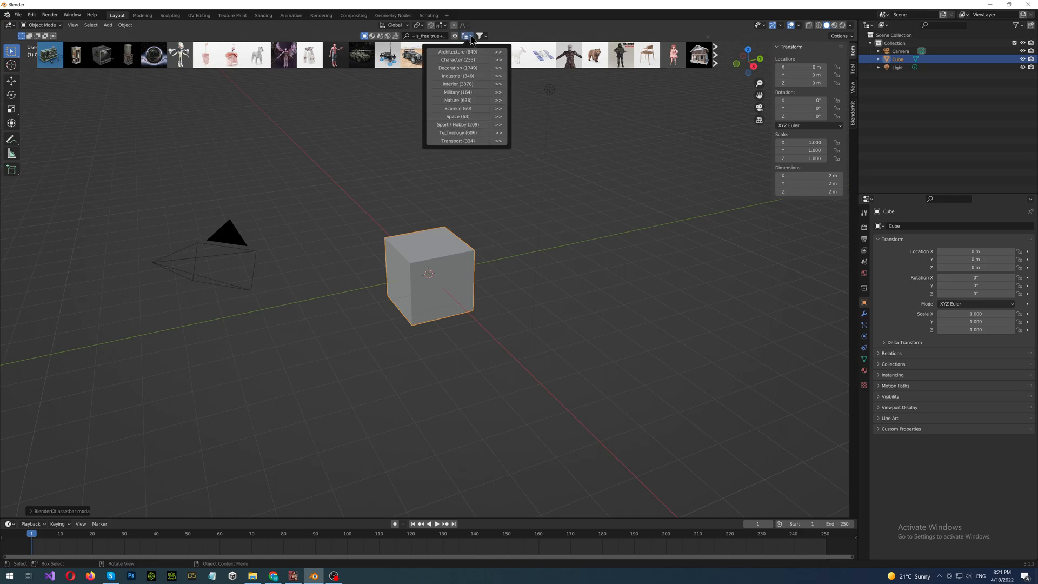
pyautogui.moveTo(471, 99)
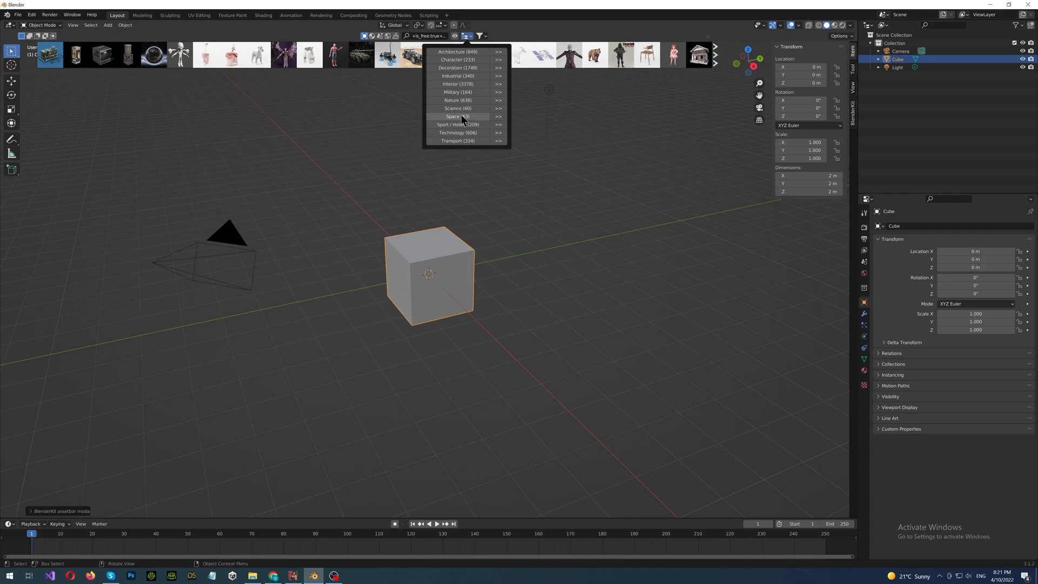
pyautogui.moveTo(471, 51)
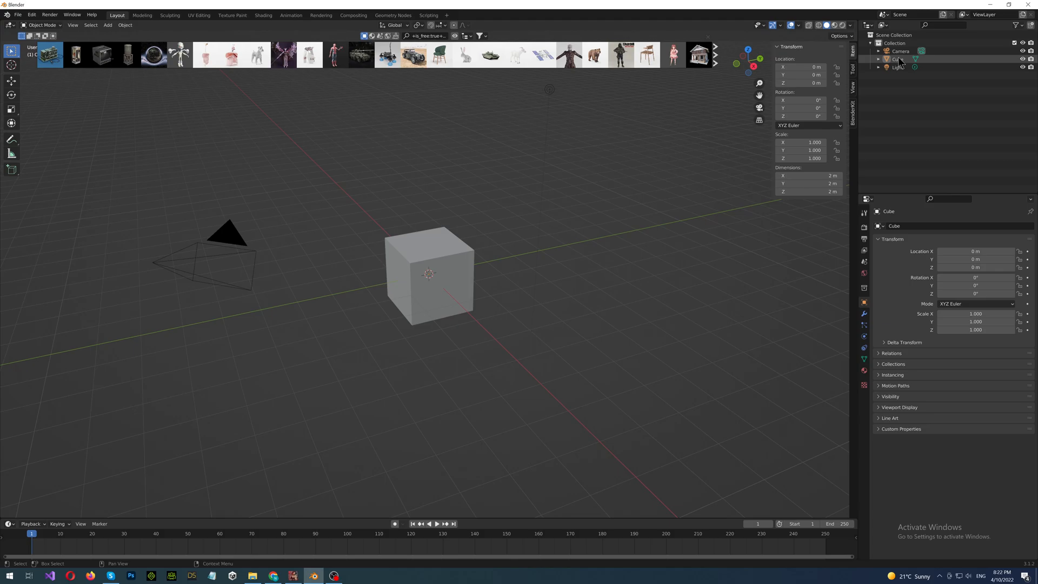
pyautogui.click(895, 58)
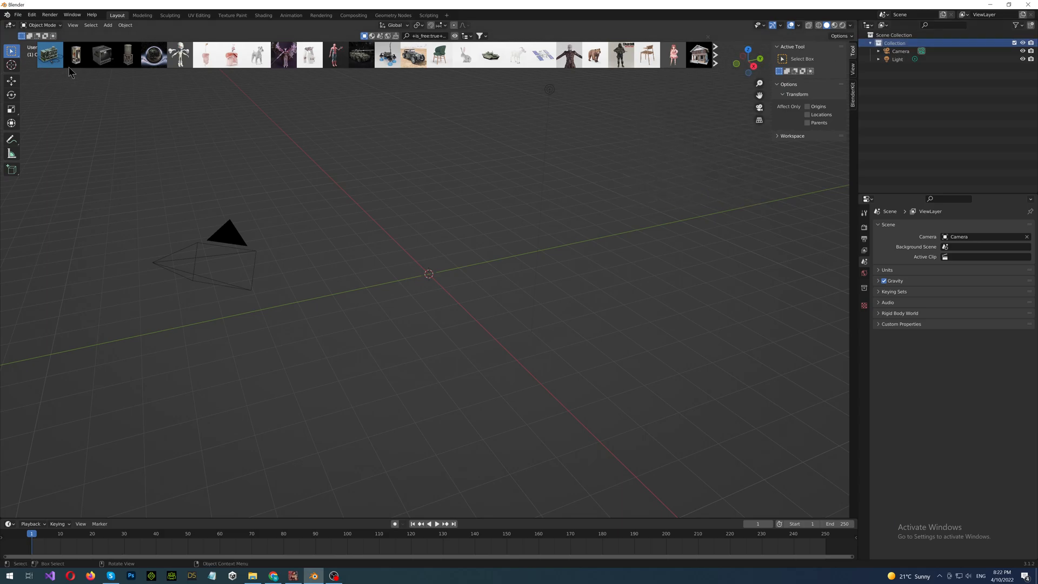
pyautogui.moveTo(75, 55)
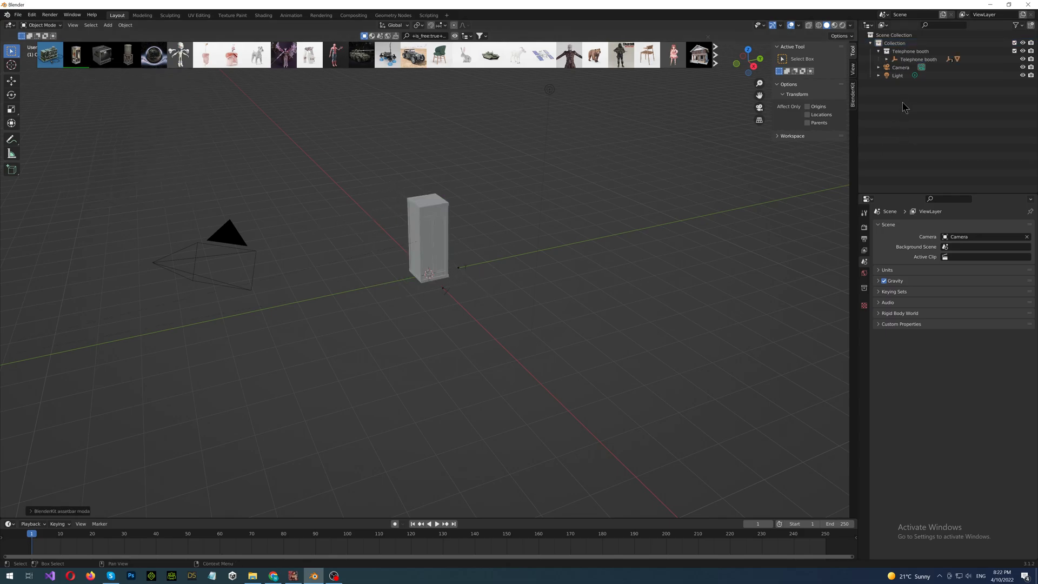
# Select the Telephone booth collection in the Outliner.
pyautogui.click(910, 51)
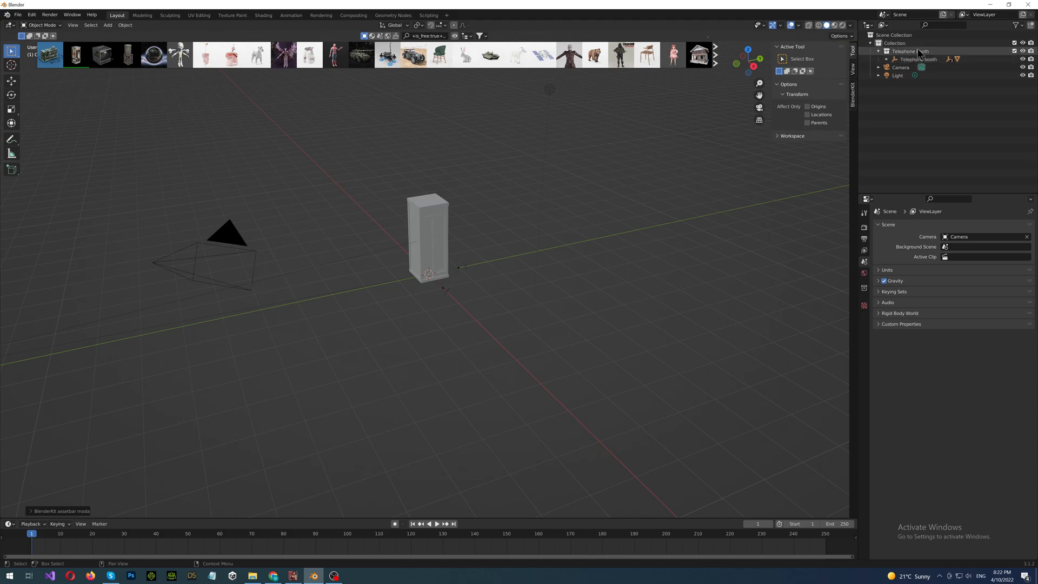
pyautogui.click(910, 51)
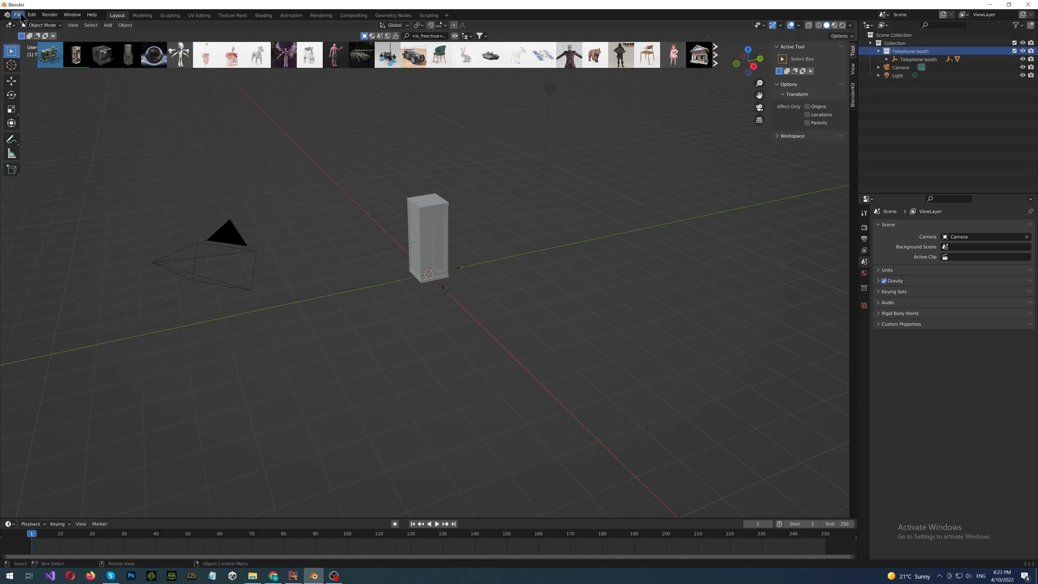
# Start an FBX export and browse to D: Clip maker_Data/StreamingAssets/YourContent/objects.
pyautogui.click(18, 14)
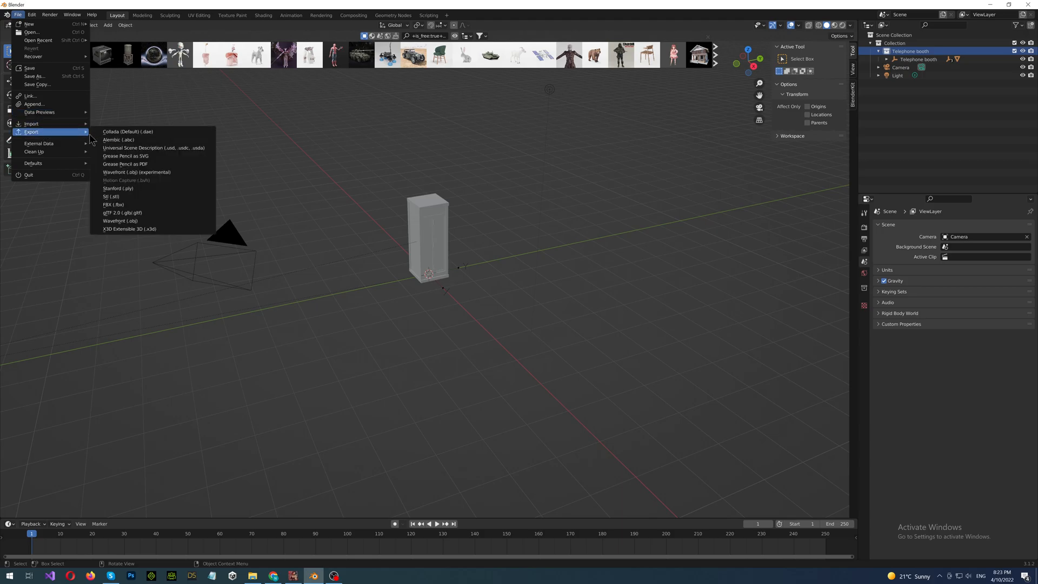
pyautogui.click(113, 204)
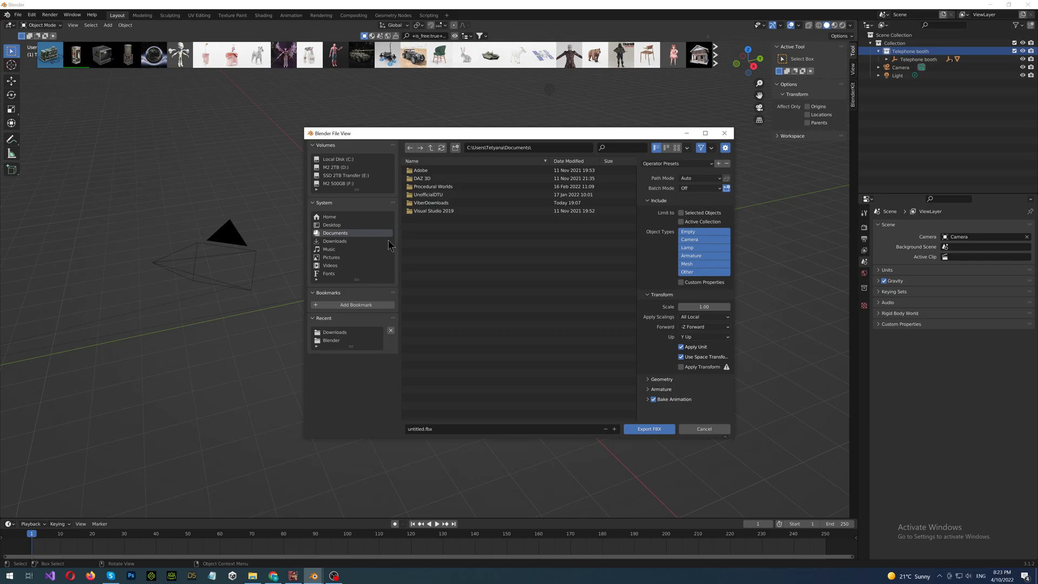
pyautogui.click(335, 167)
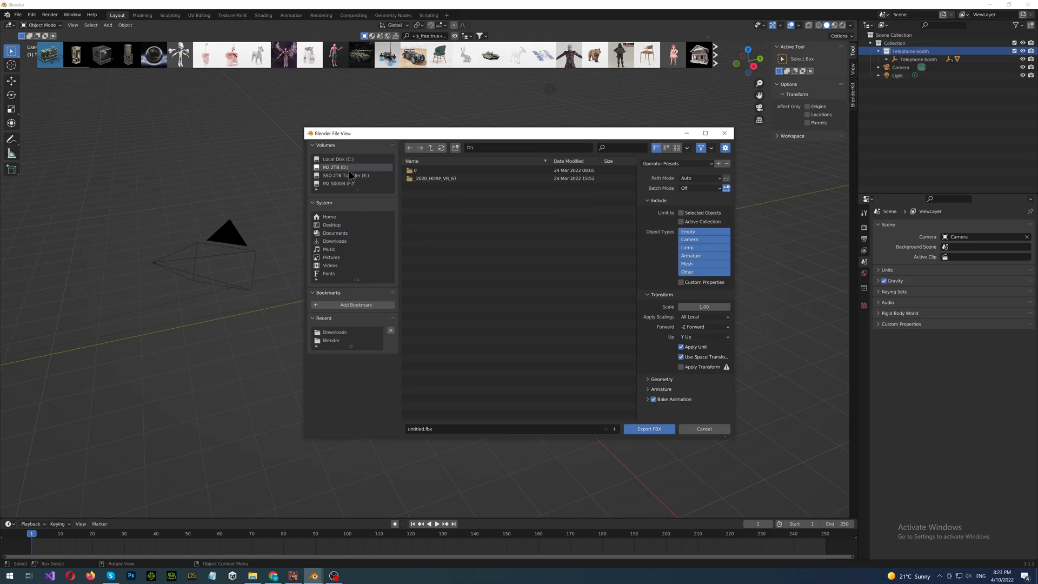
pyautogui.doubleClick(415, 170)
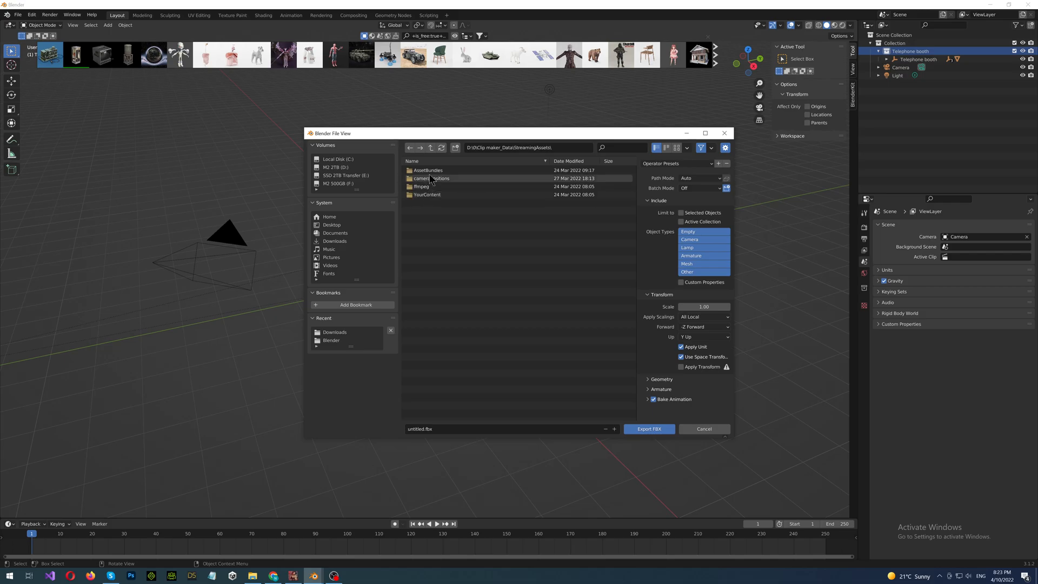
pyautogui.doubleClick(428, 193)
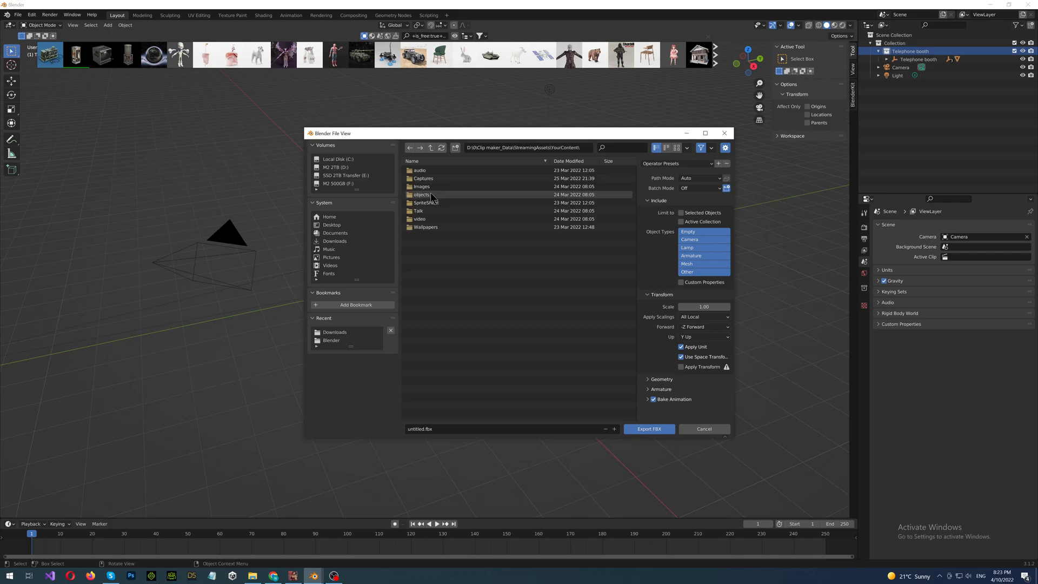
pyautogui.doubleClick(420, 195)
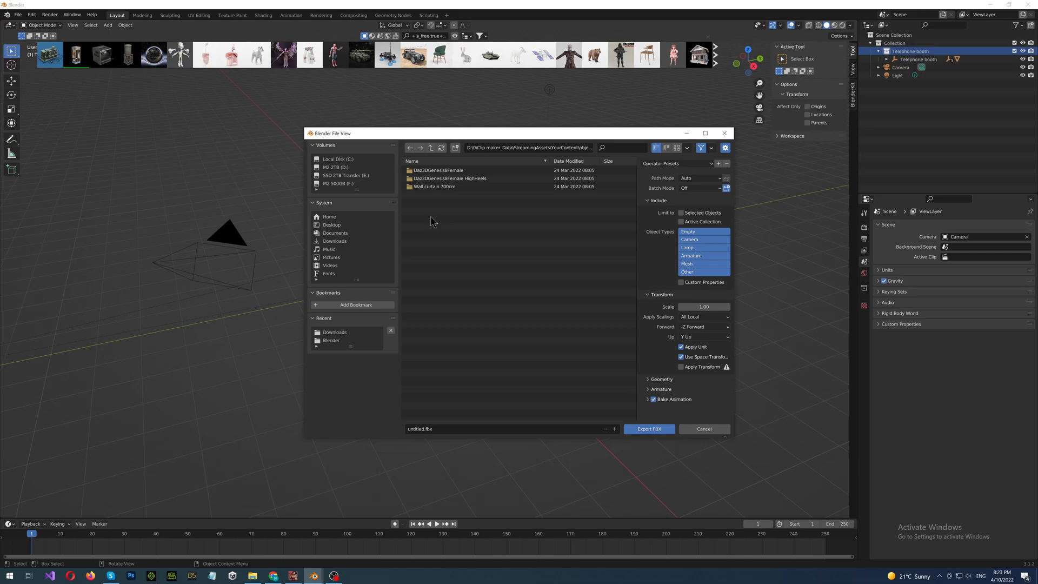
pyautogui.moveTo(440, 217)
pyautogui.write('Telephone')
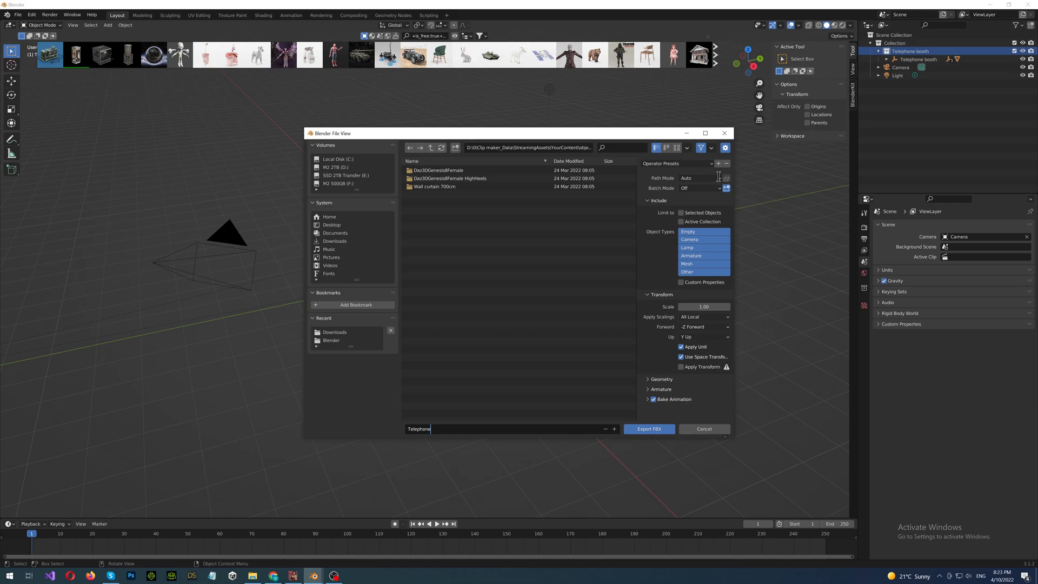
# Export Telephone.fbx with Path Mode set to Copy.
pyautogui.click(699, 177)
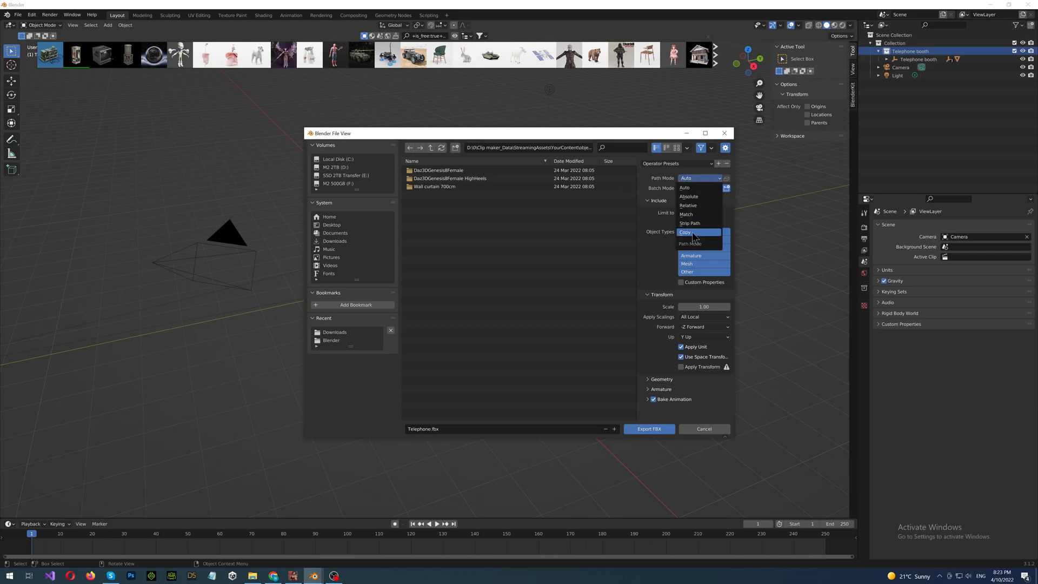
pyautogui.click(684, 233)
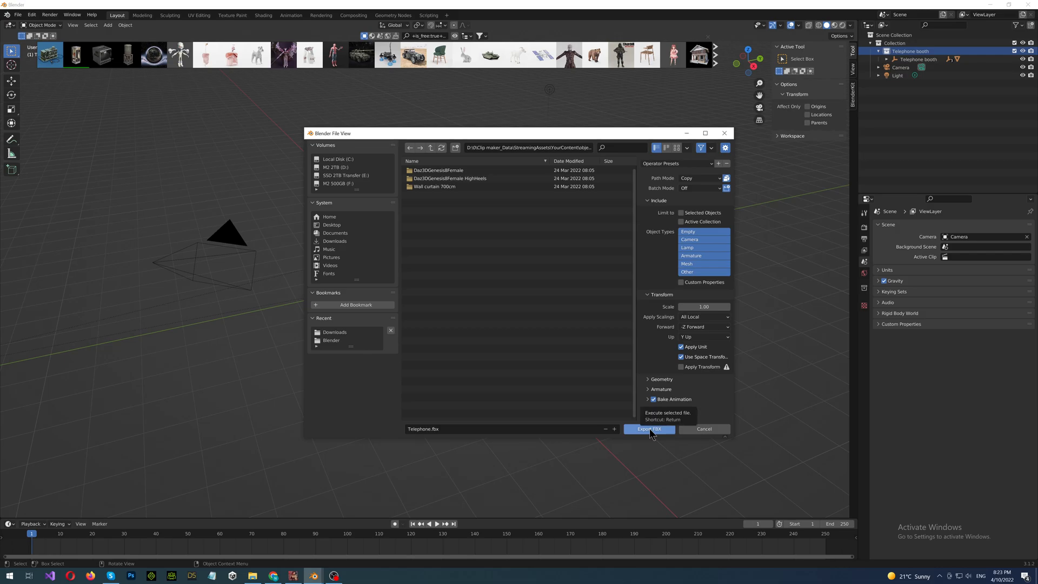
pyautogui.click(649, 429)
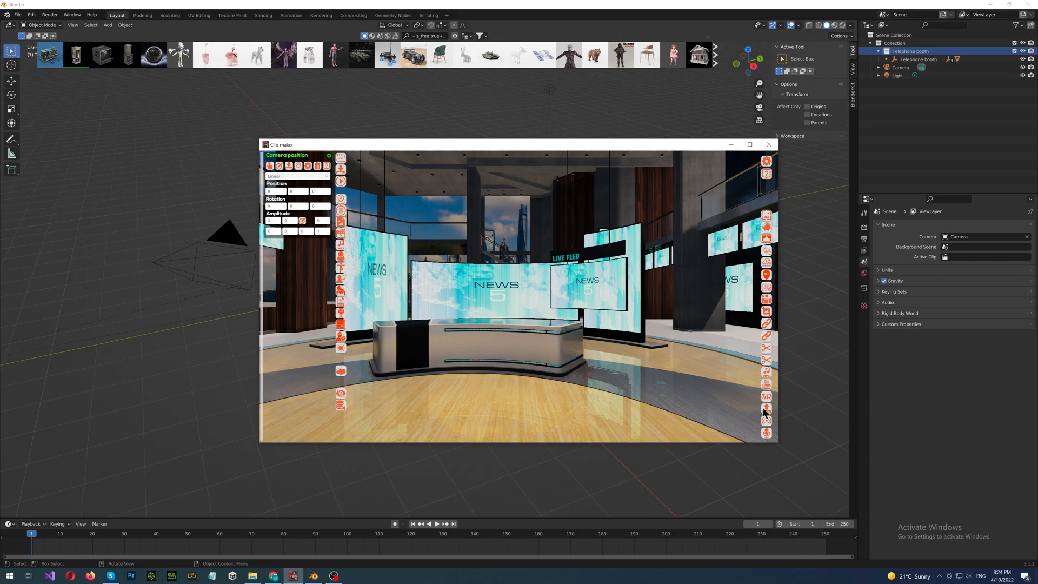
pyautogui.moveTo(765, 406)
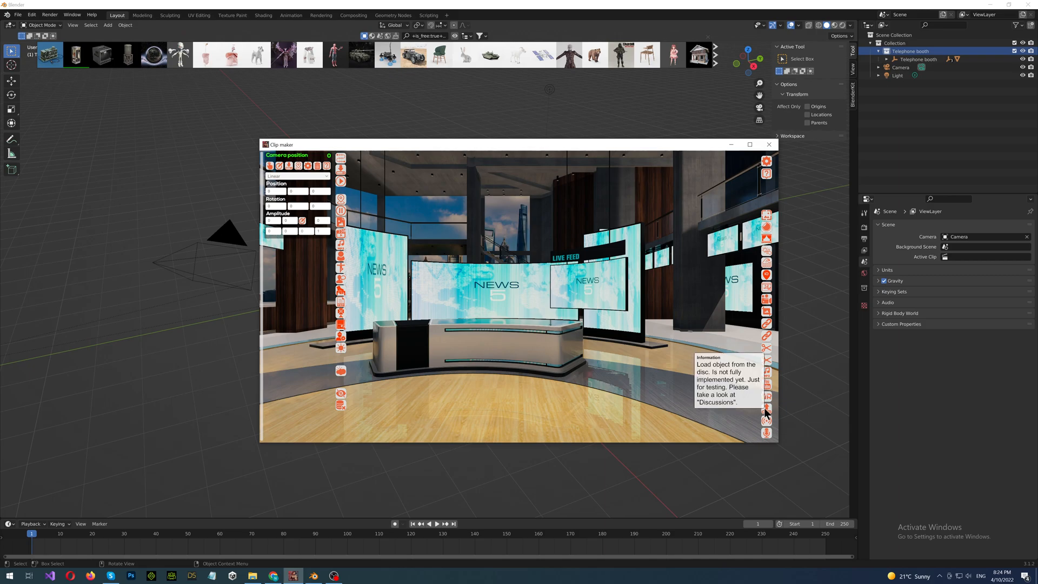
# Load the Telephone file from the objects folder so it lists beside Daz3D Genesis Female.
pyautogui.click(766, 408)
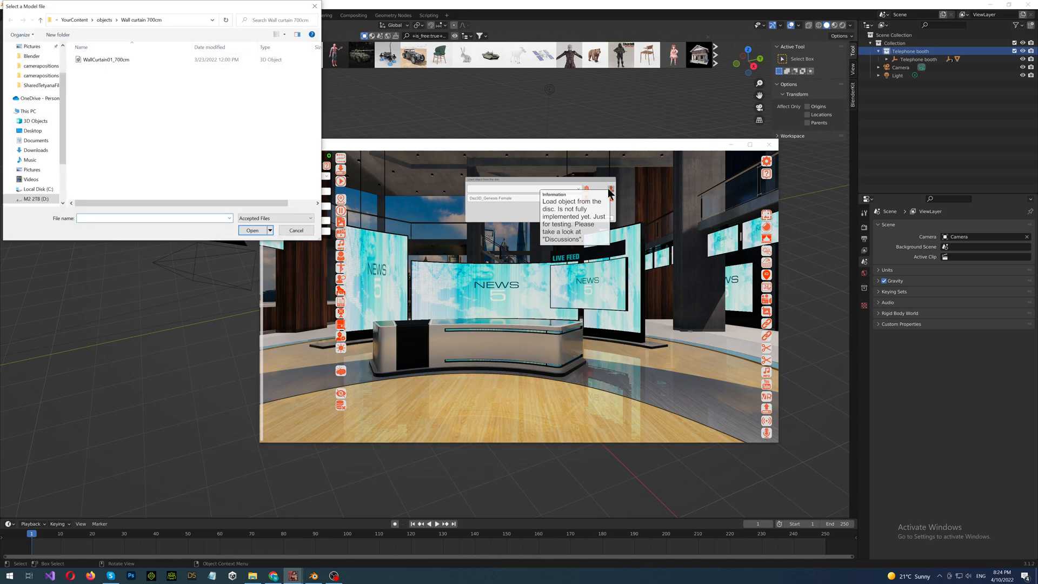
pyautogui.click(105, 19)
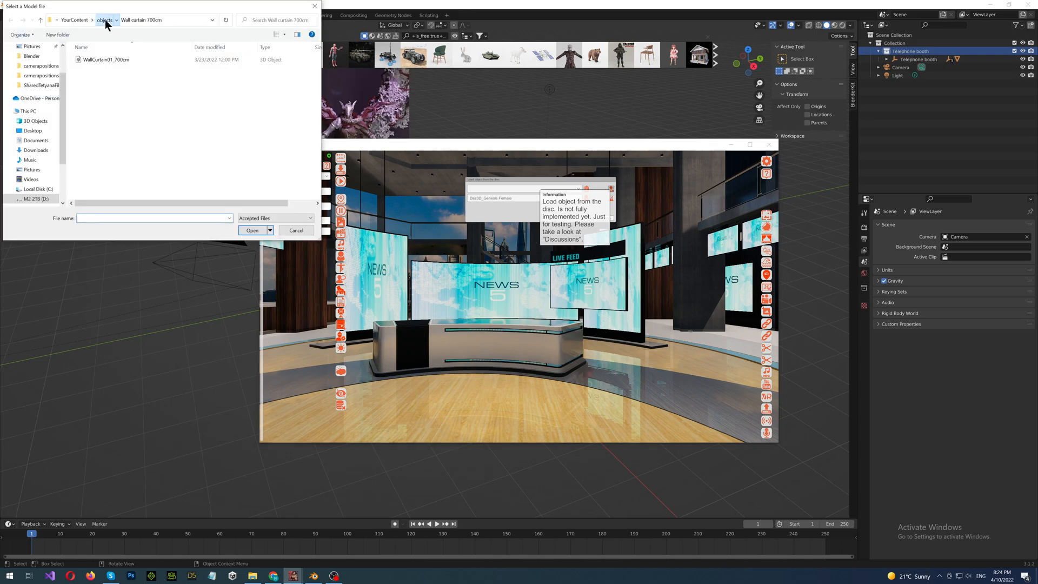
pyautogui.click(104, 20)
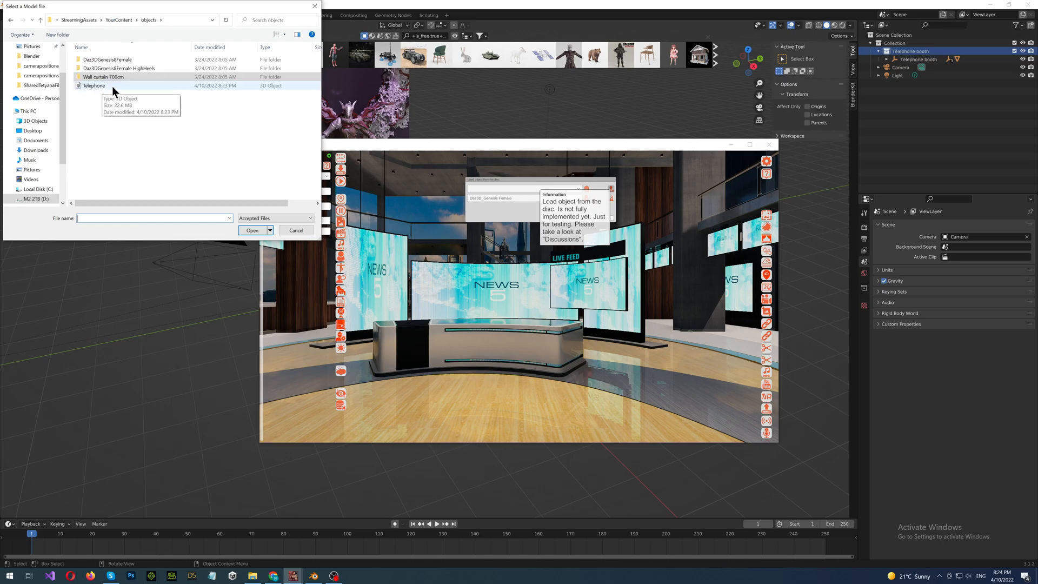
pyautogui.click(94, 86)
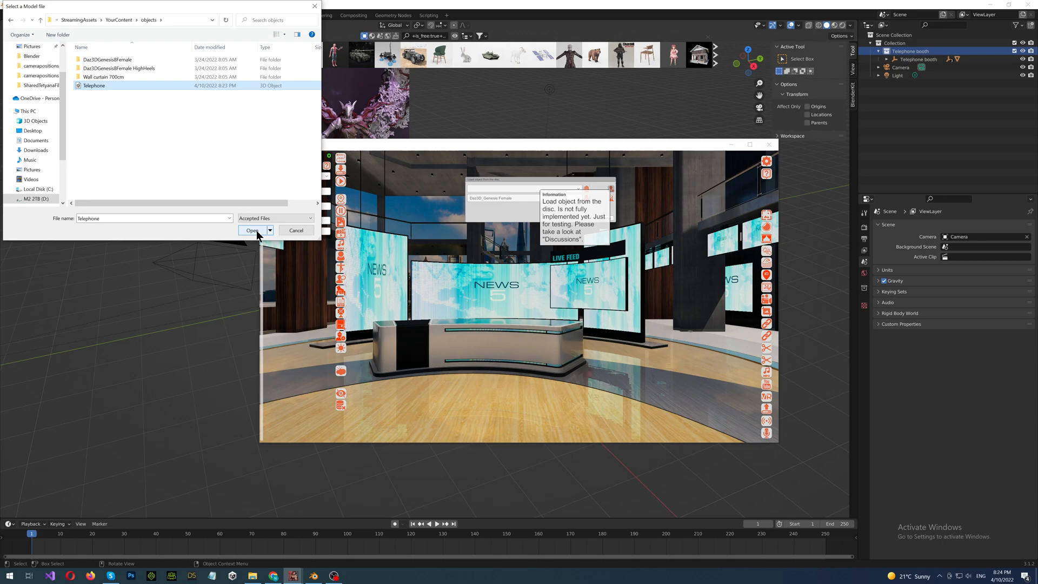
pyautogui.click(252, 229)
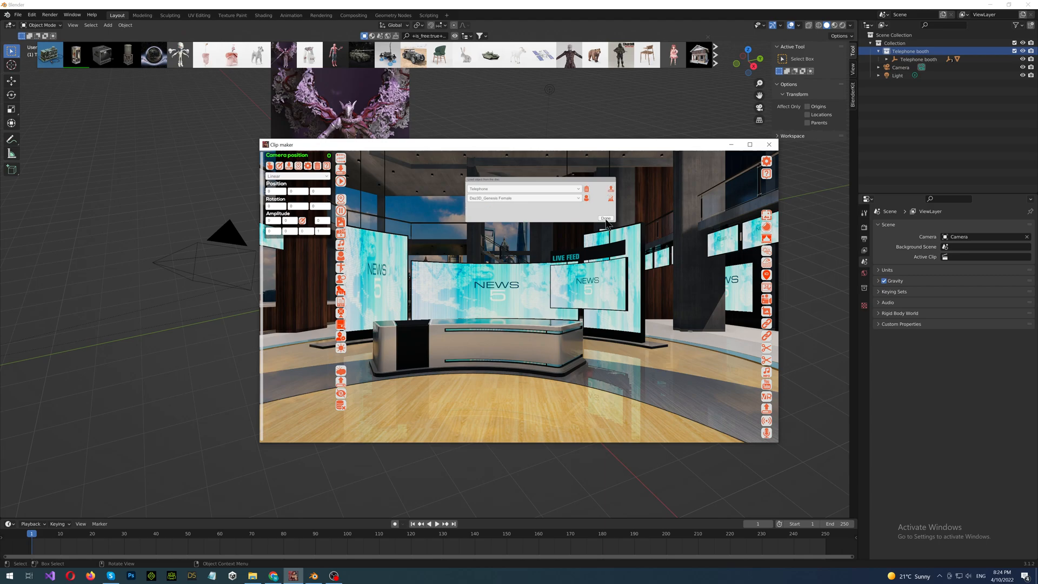
pyautogui.click(604, 219)
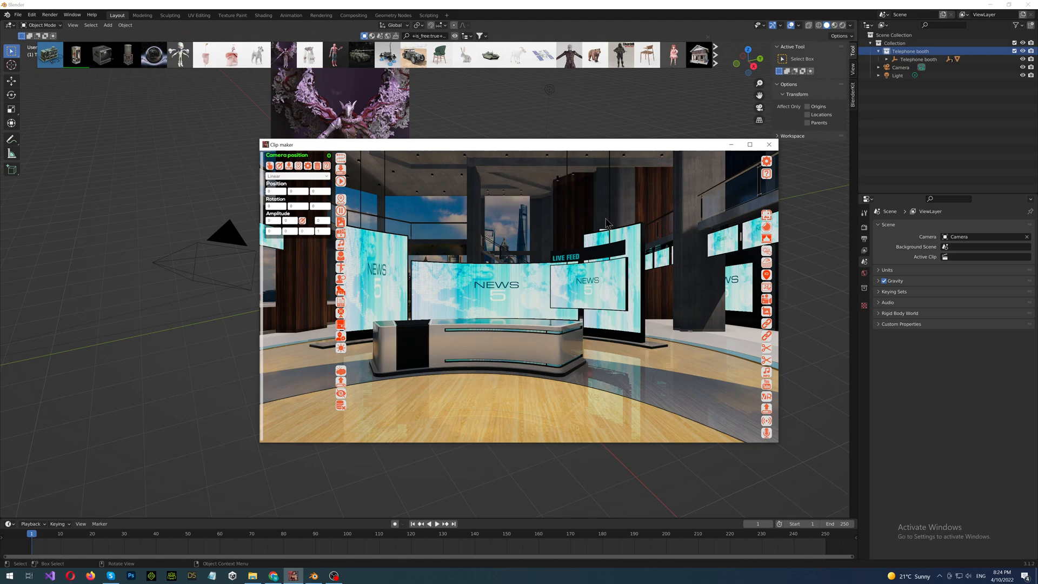
# Choose Telephone in the Loaded object panel and switch it from Deactivated to Activated.
pyautogui.click(341, 381)
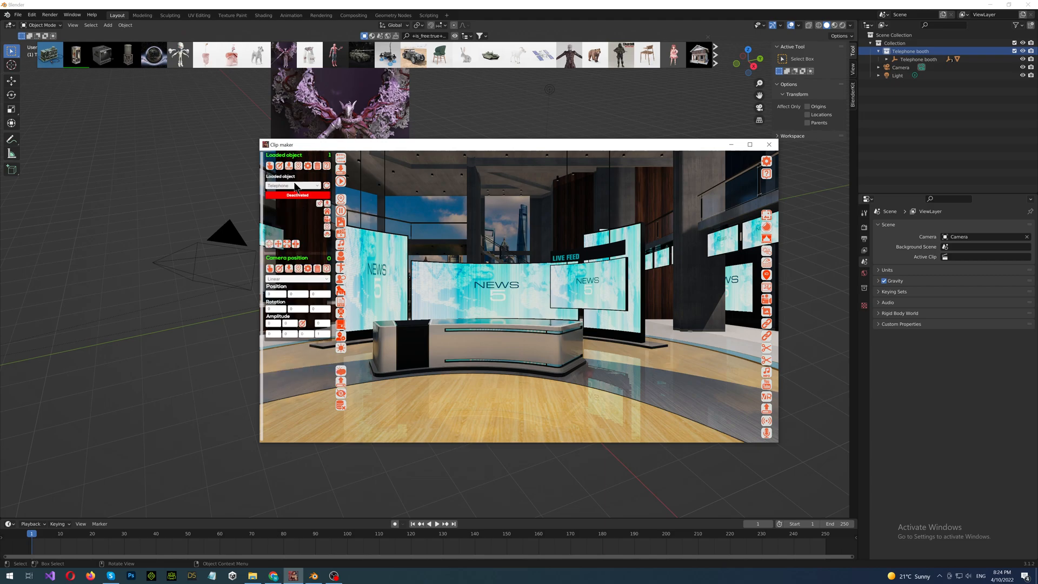
pyautogui.click(293, 192)
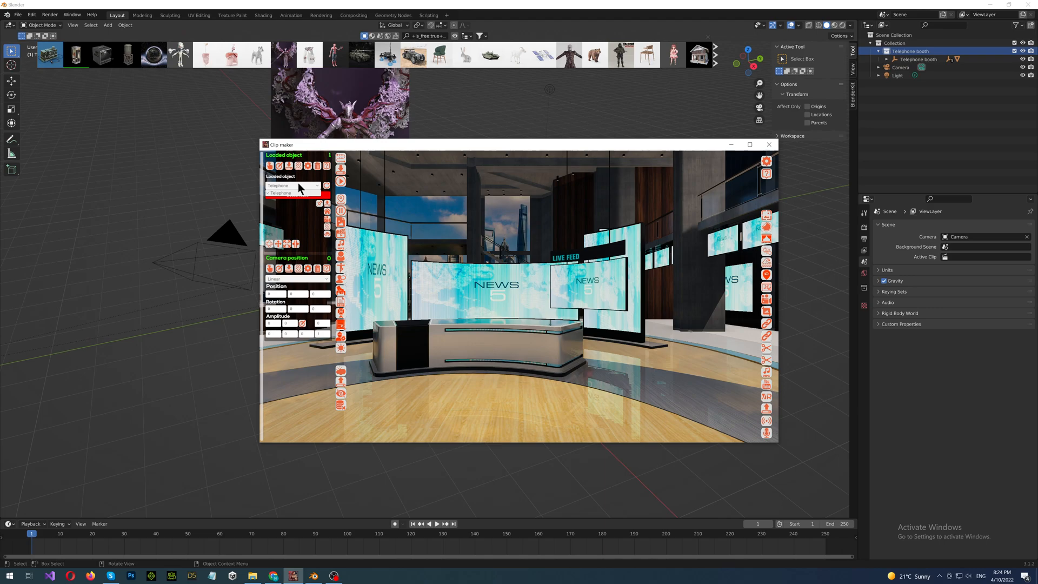
pyautogui.click(294, 193)
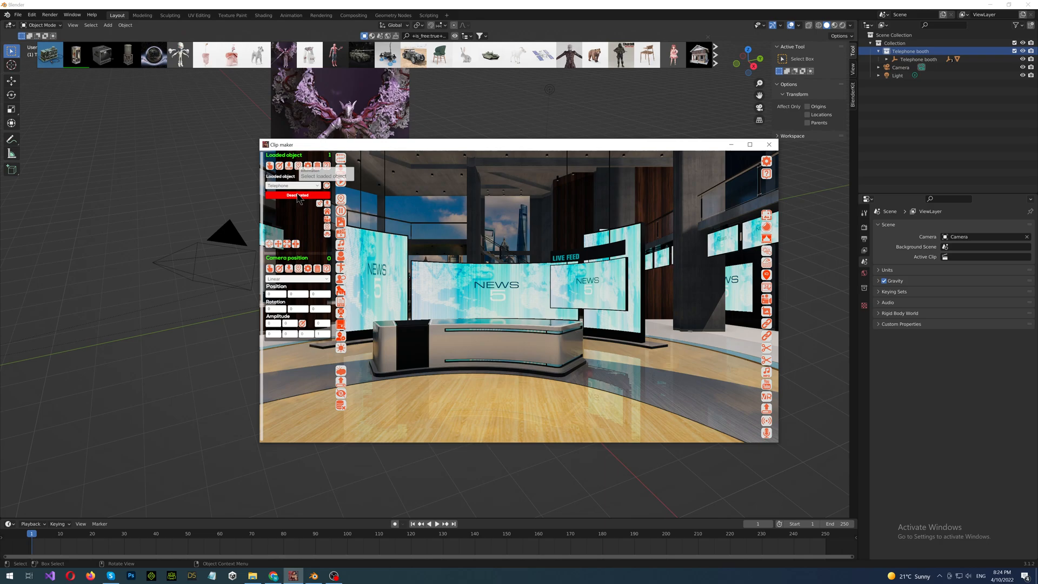
pyautogui.click(296, 194)
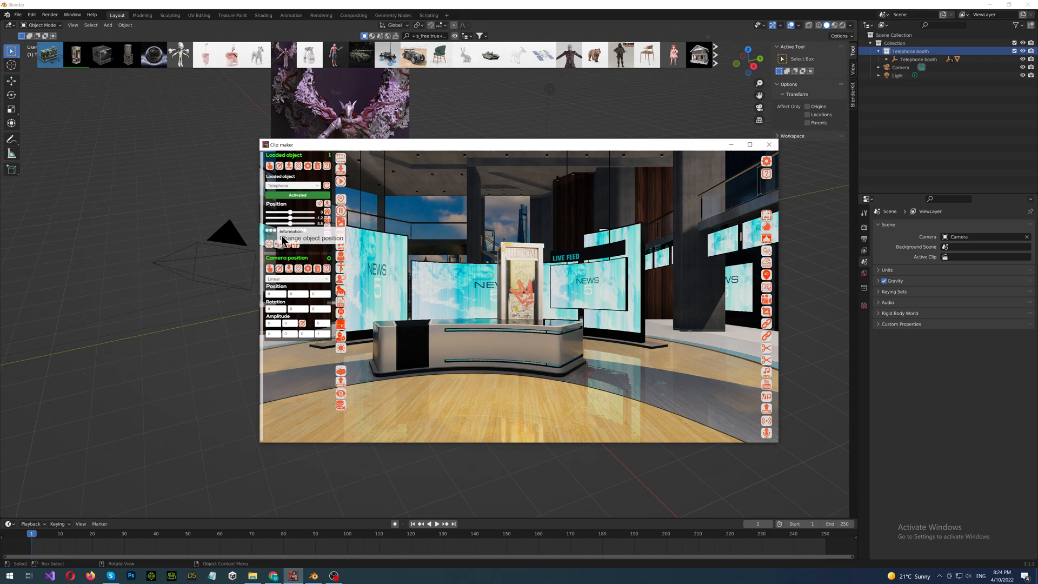